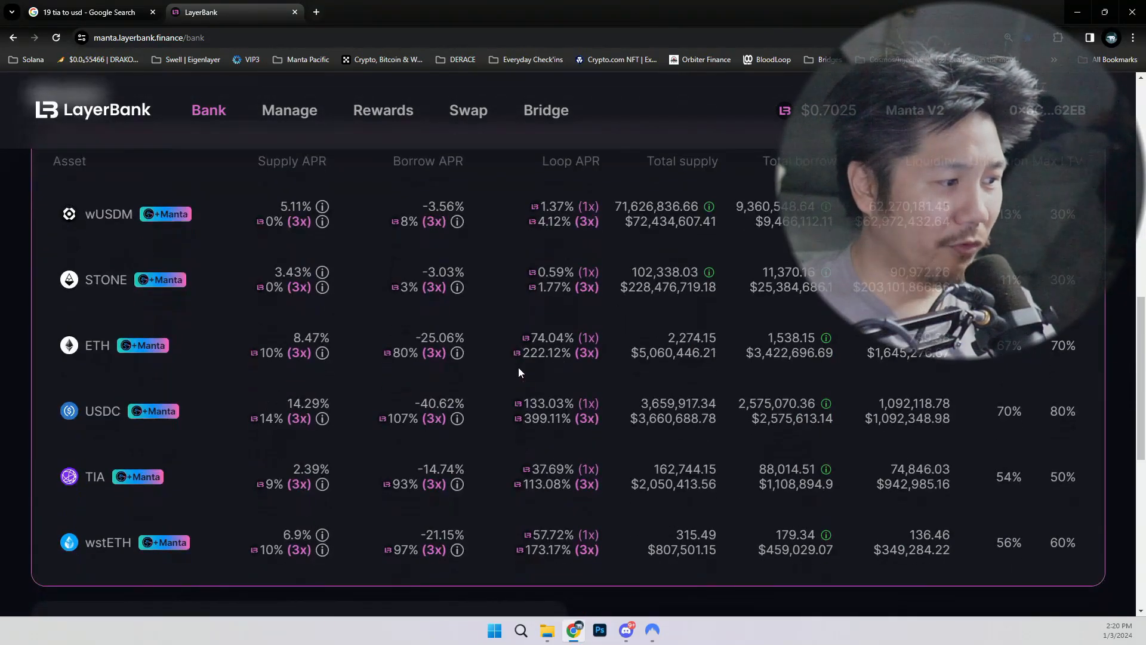
View LayerBank's Manta rewards points details for TIA, showing zero points accrued.
scroll("down", 3)
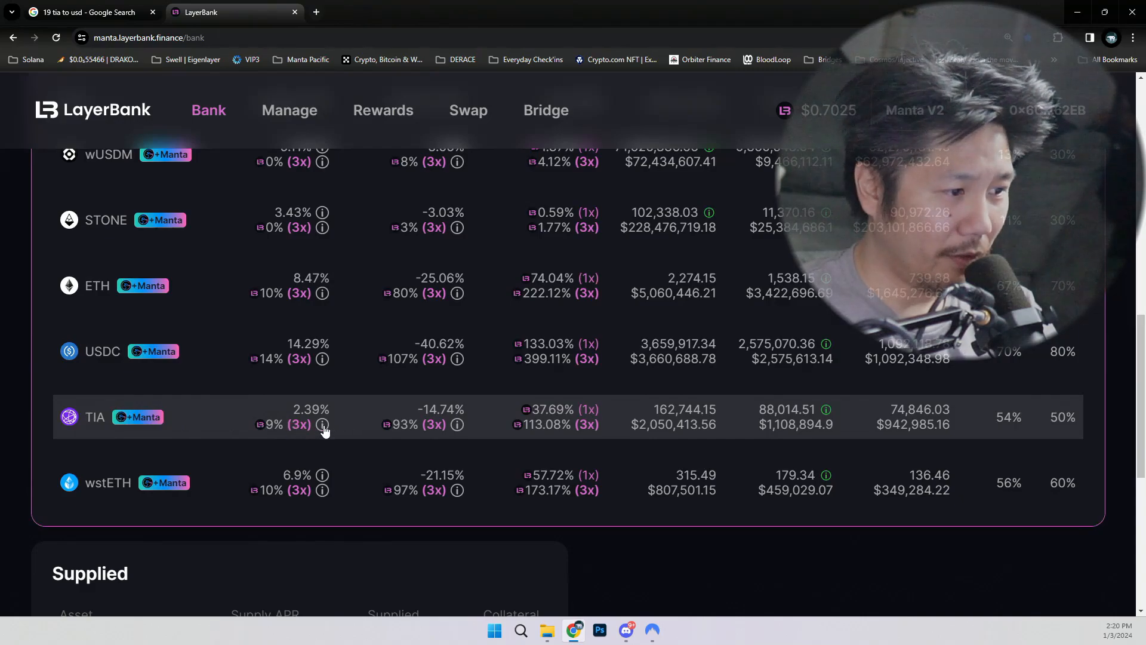
mouse_move(323, 425)
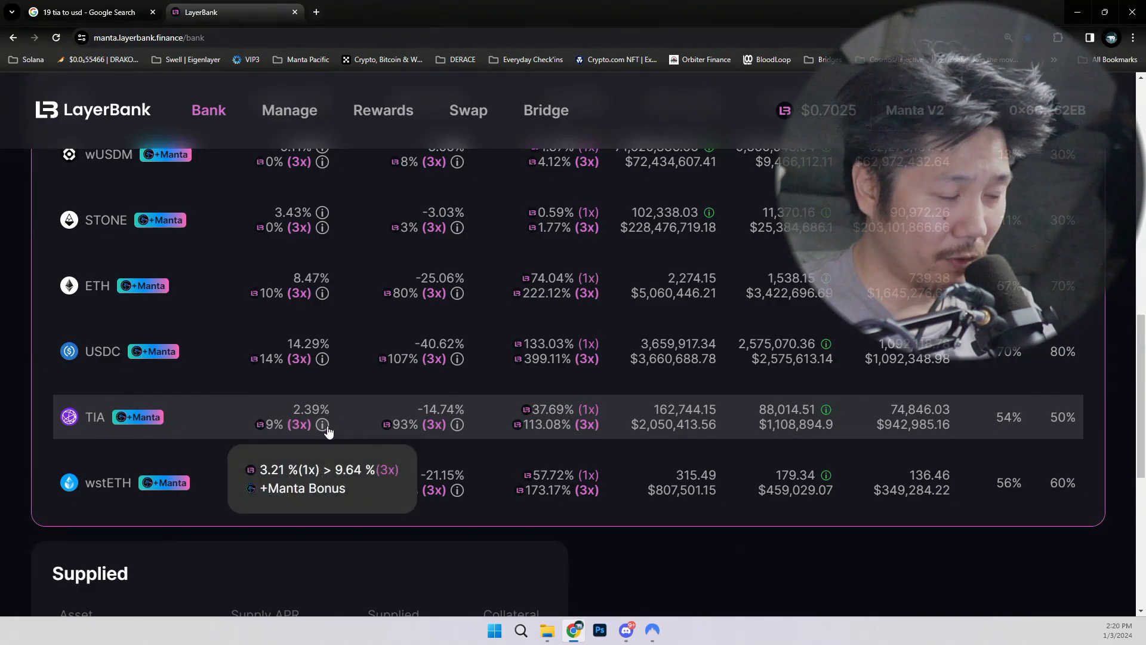
scroll("up", 3)
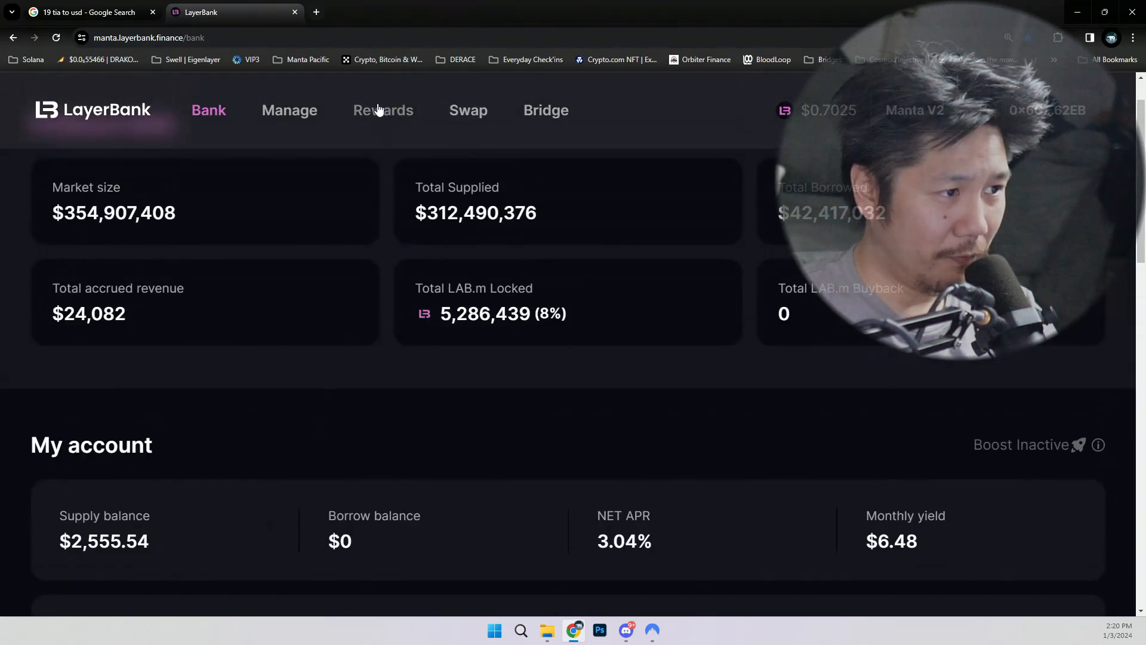
left_click(382, 110)
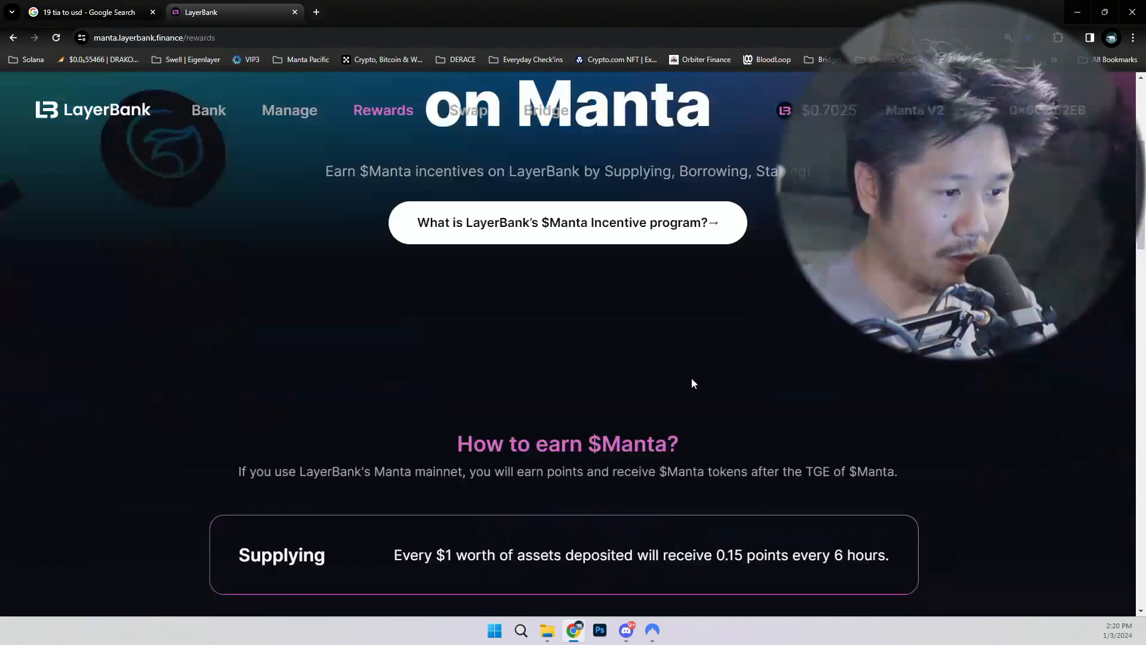
scroll("down", 3)
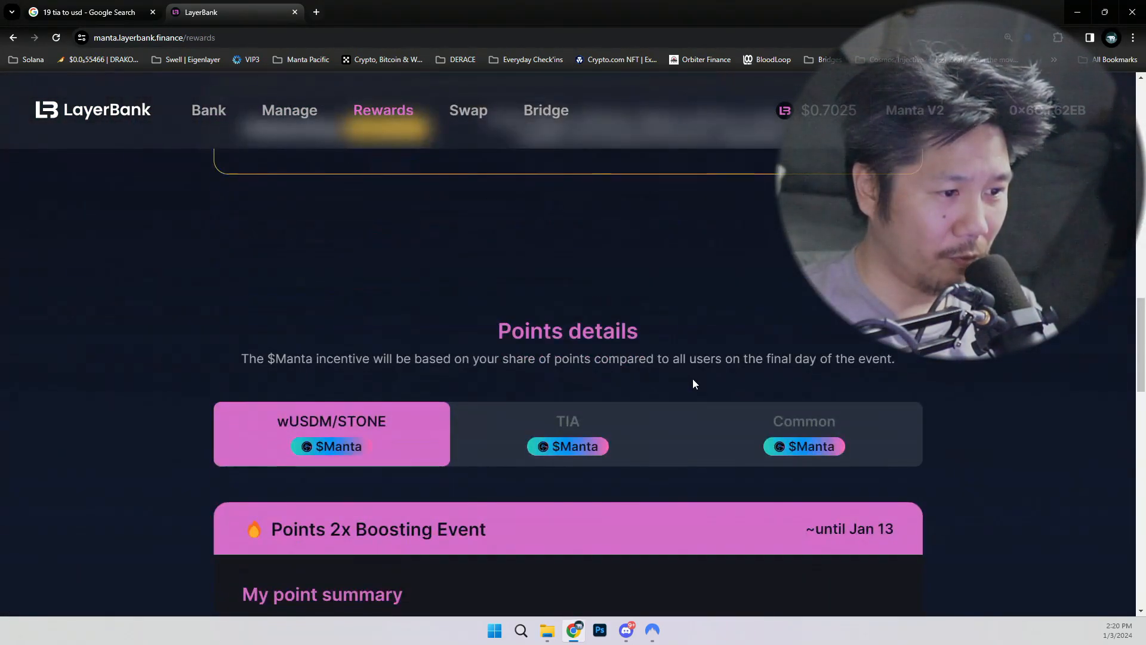
left_click(567, 433)
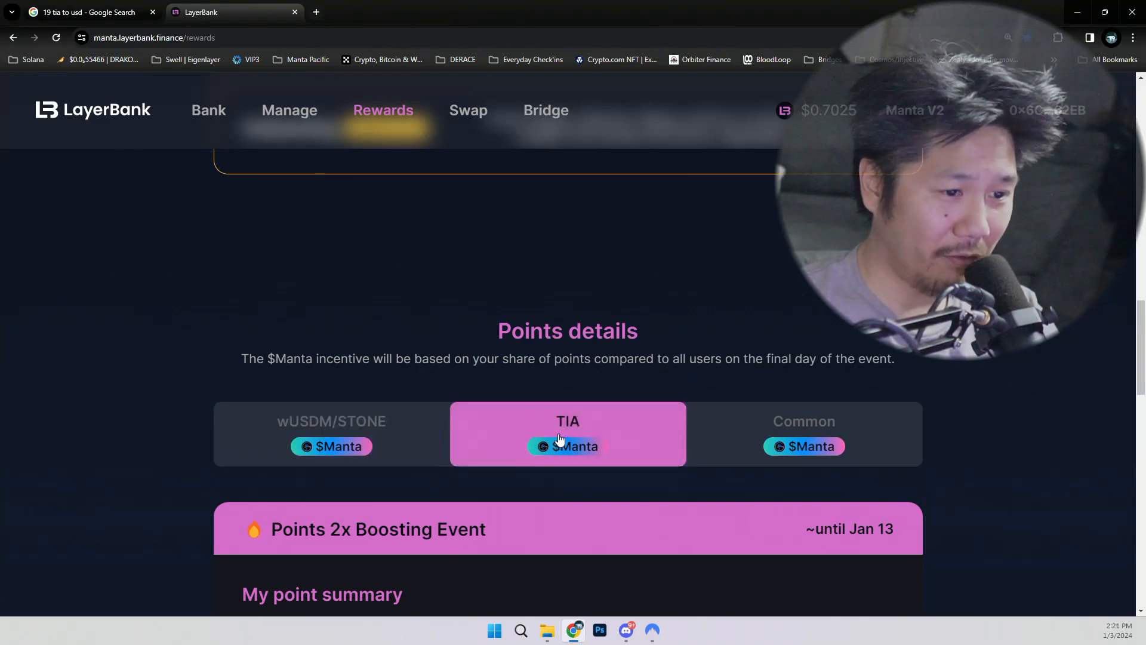
scroll("down", 3)
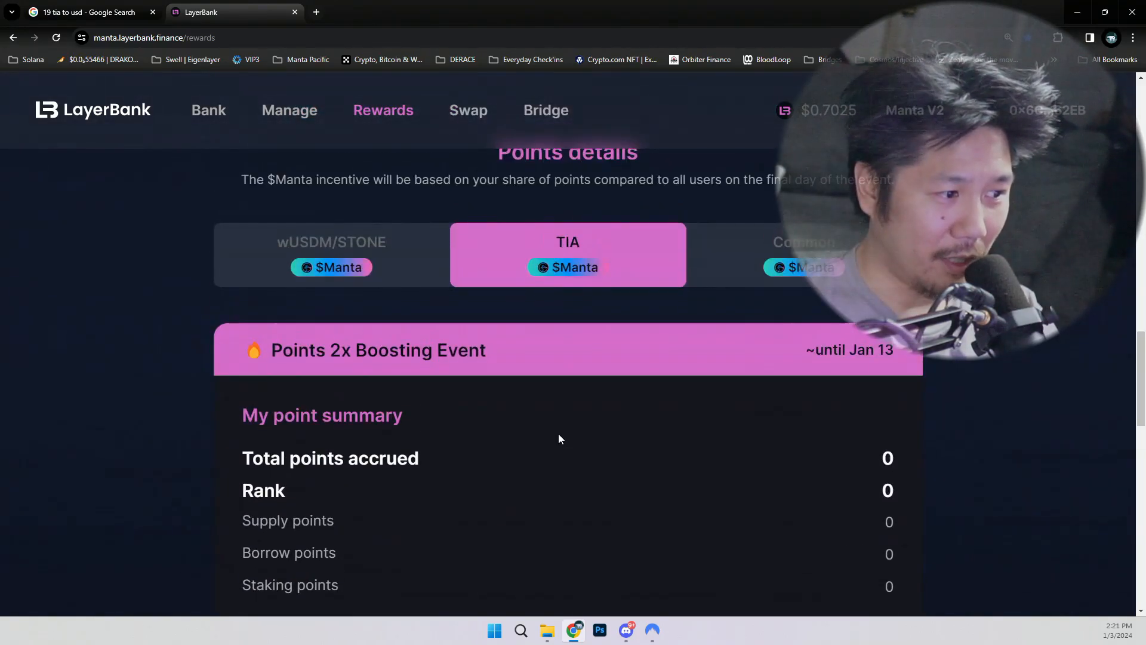
mouse_move(680, 459)
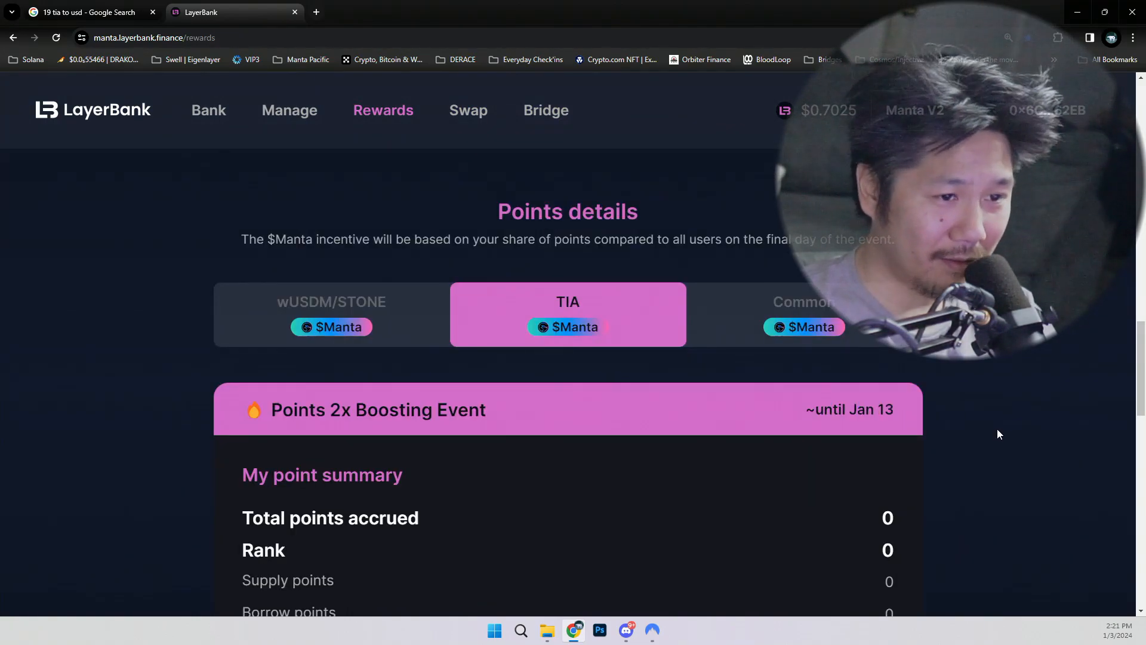
scroll("down", 3)
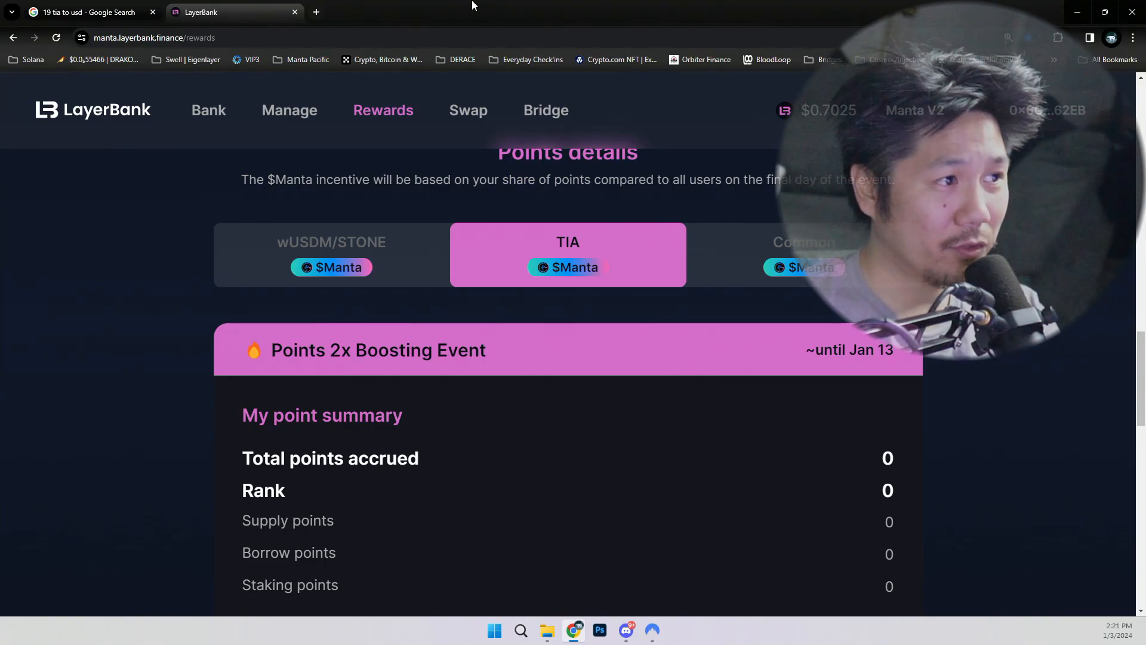
left_click(315, 12)
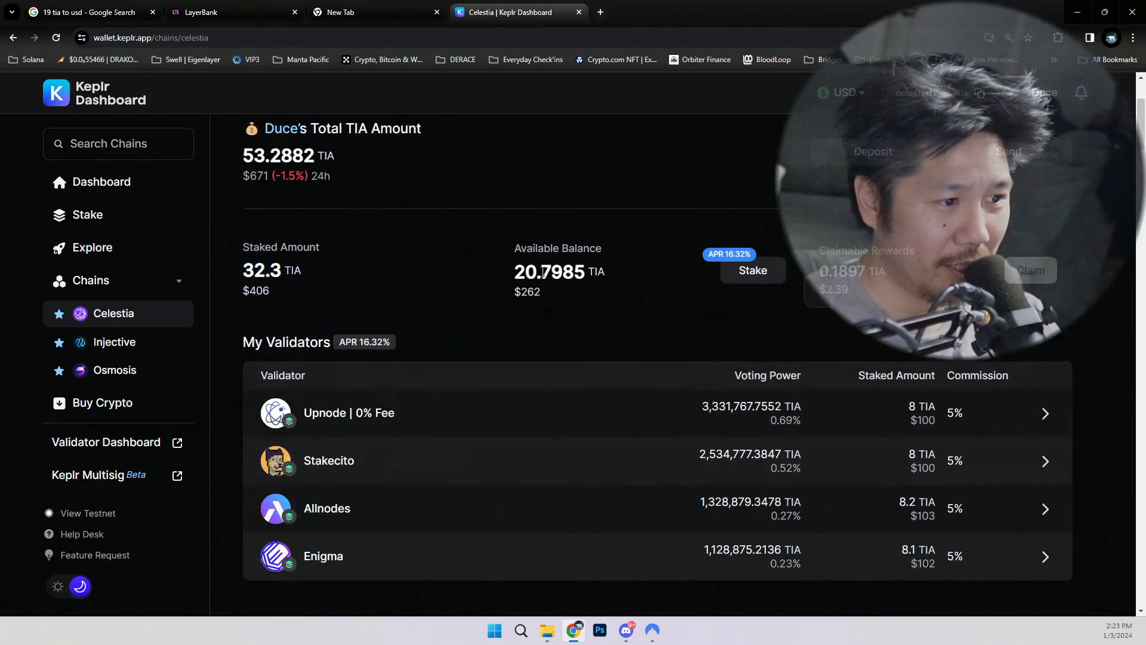
mouse_move(609, 266)
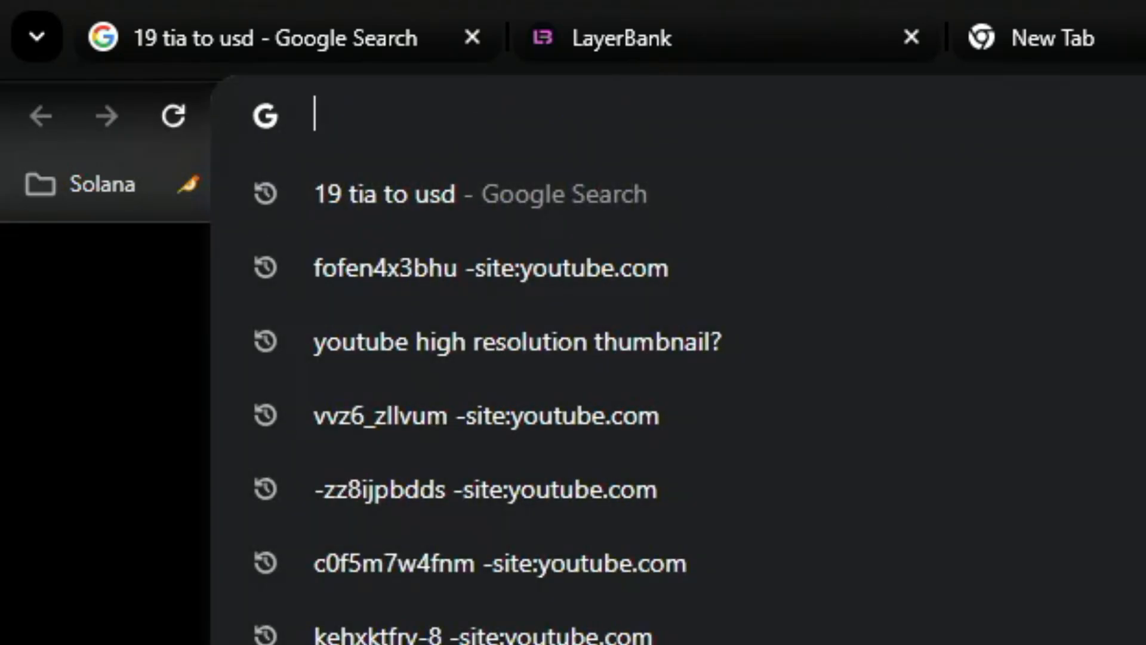
Confirm about 20.8 TIA available in Keplr and start typing 'use' in a new tab.
type("use")
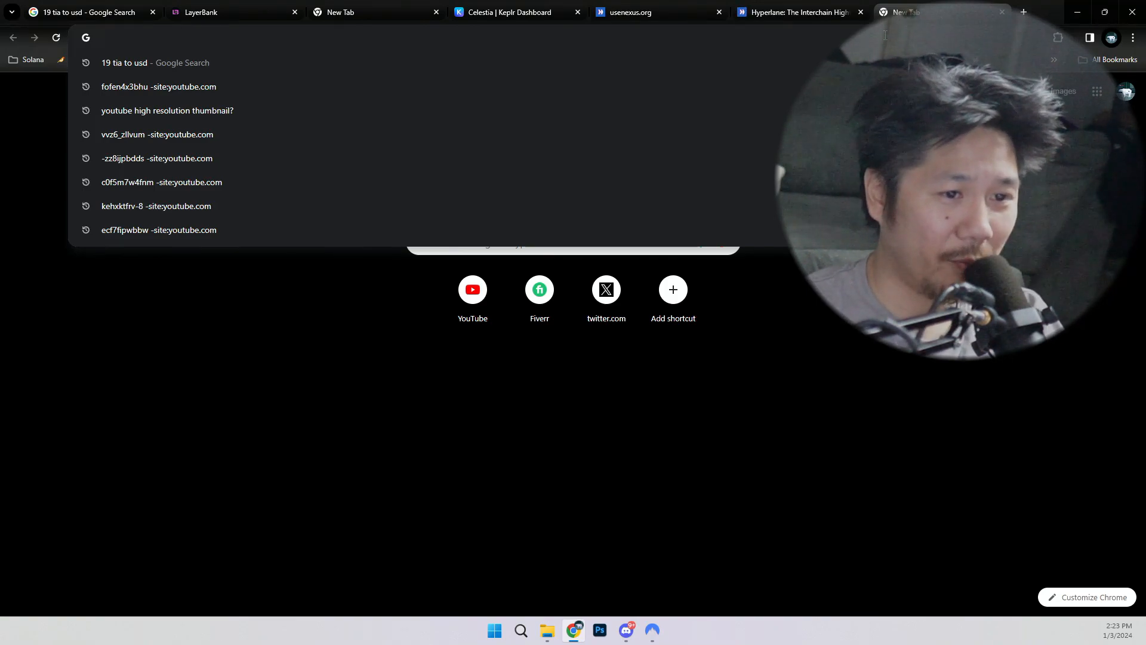
Switch to the usenexus.org tab and let the Nexus bridge page load.
left_click(630, 13)
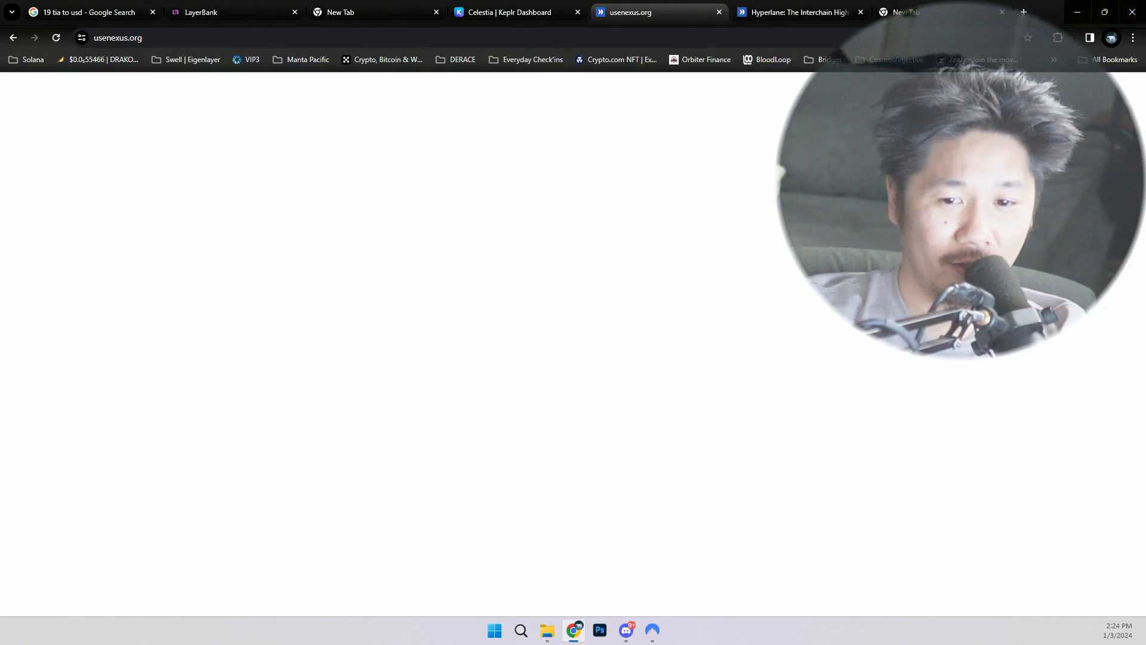
left_click(625, 630)
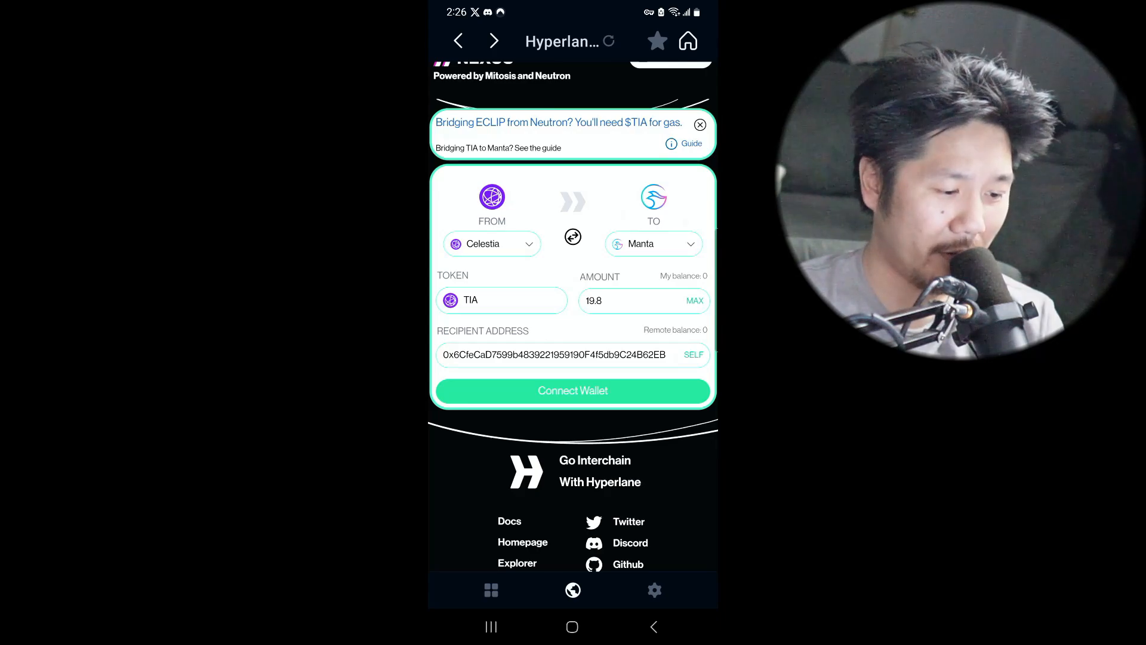
Leave the Nexus bridge page for Keplr's Explore Apps home screen.
left_click(572, 590)
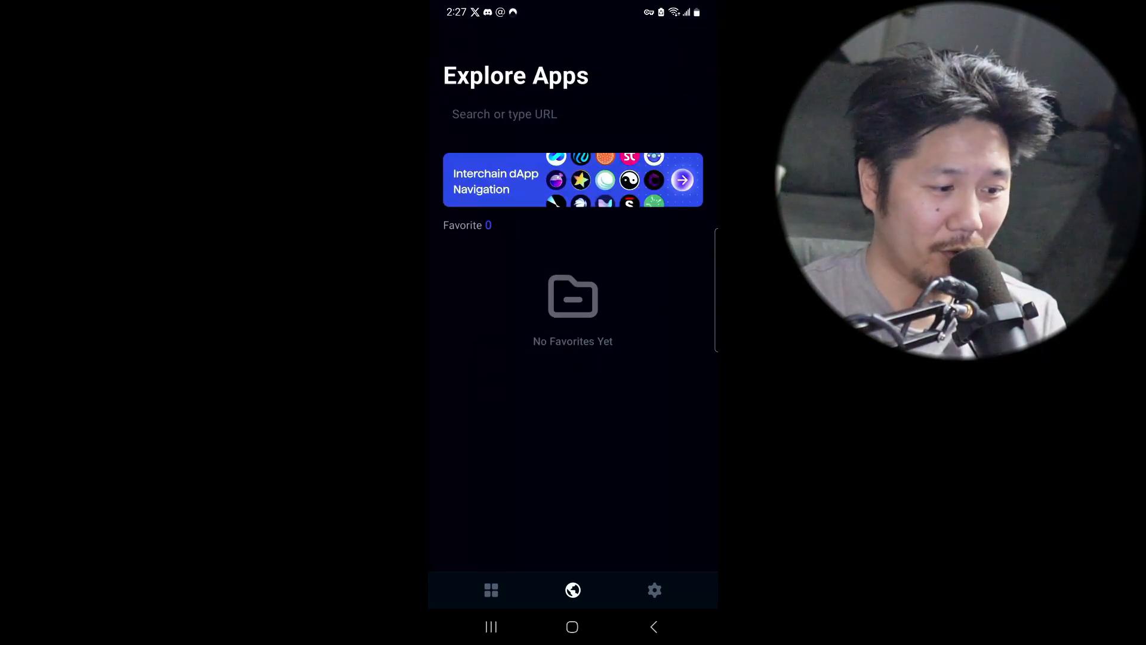
Enter usenexus.org in Keplr's in-app browser to load the Nexus bridge.
left_click(573, 114)
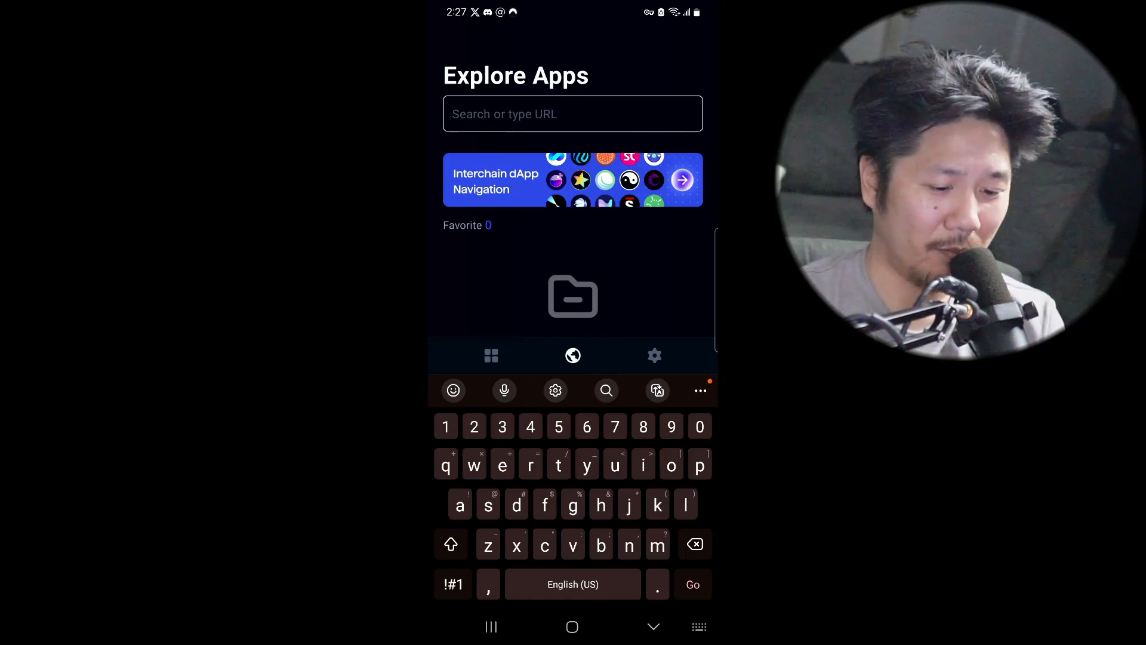
type("usenexus")
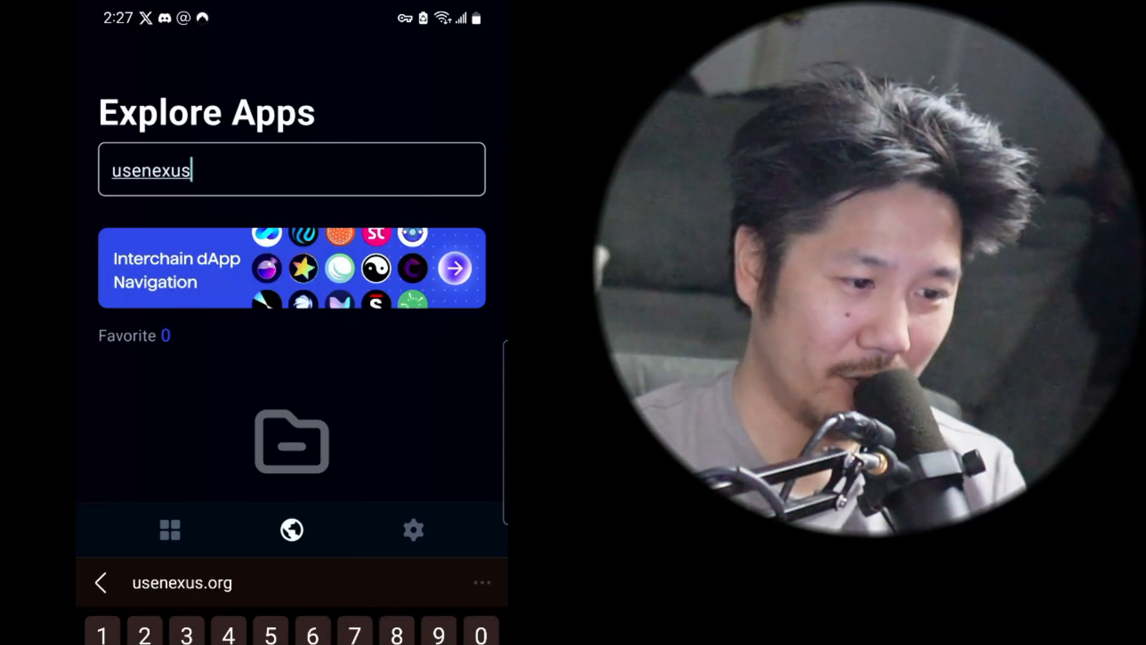
type(".o")
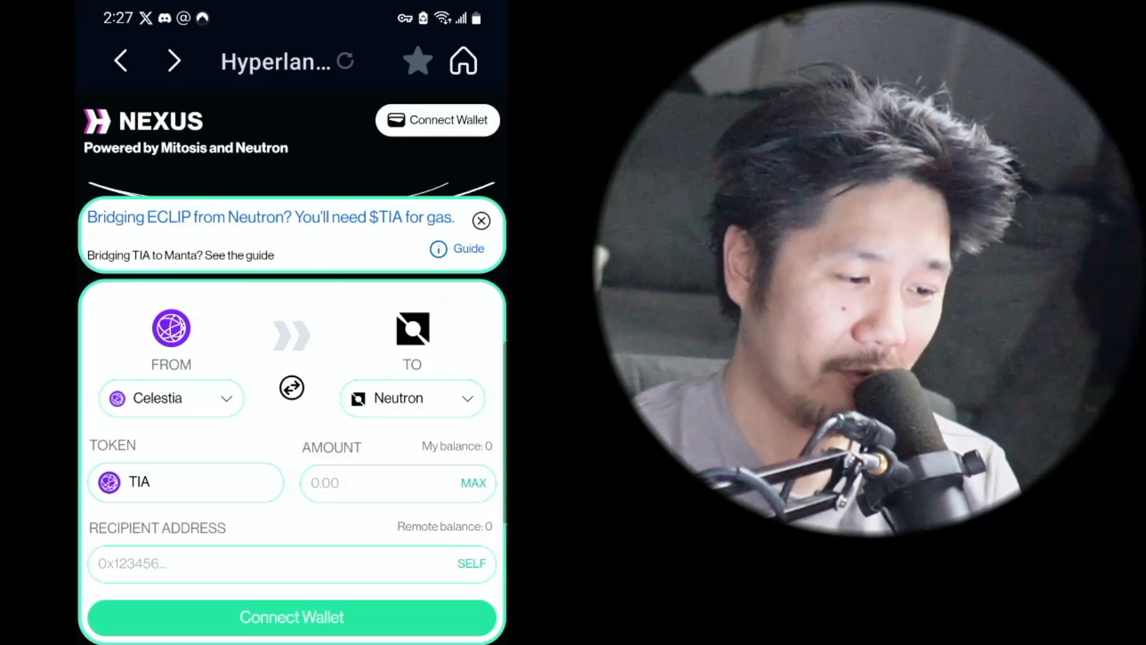
Set the bridge destination chain to Manta, bringing up the wallet-connection chooser.
left_click(171, 398)
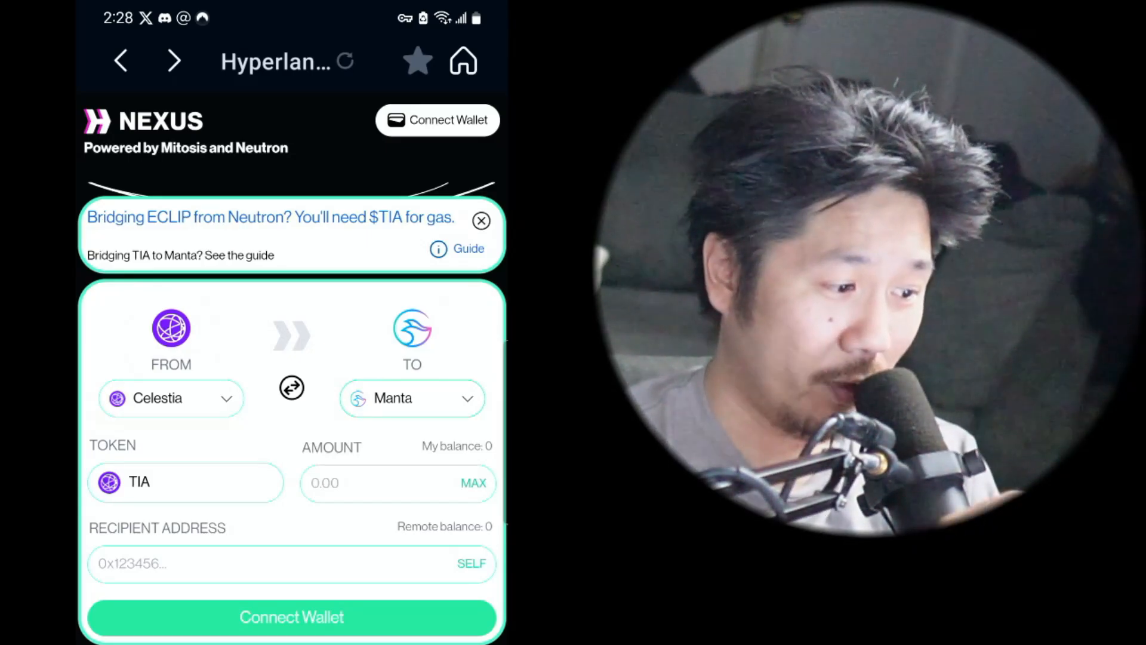
left_click(351, 483)
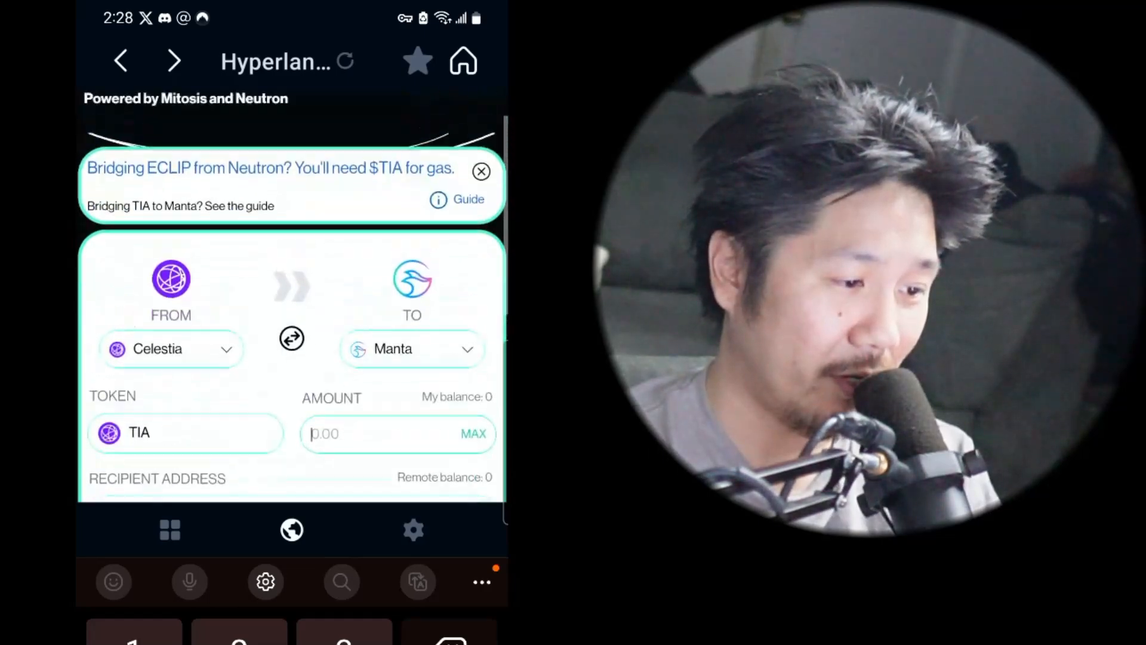
left_click(437, 119)
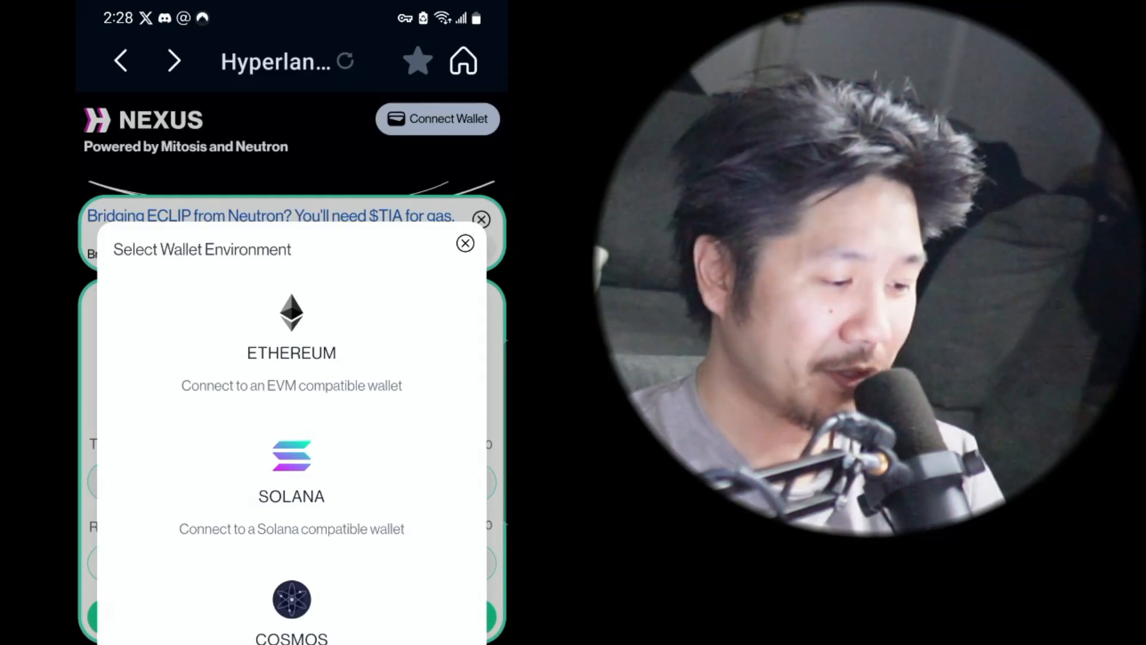
Connect Keplr via the COSMOS environment, showing a 20.7985 TIA balance.
left_click(291, 610)
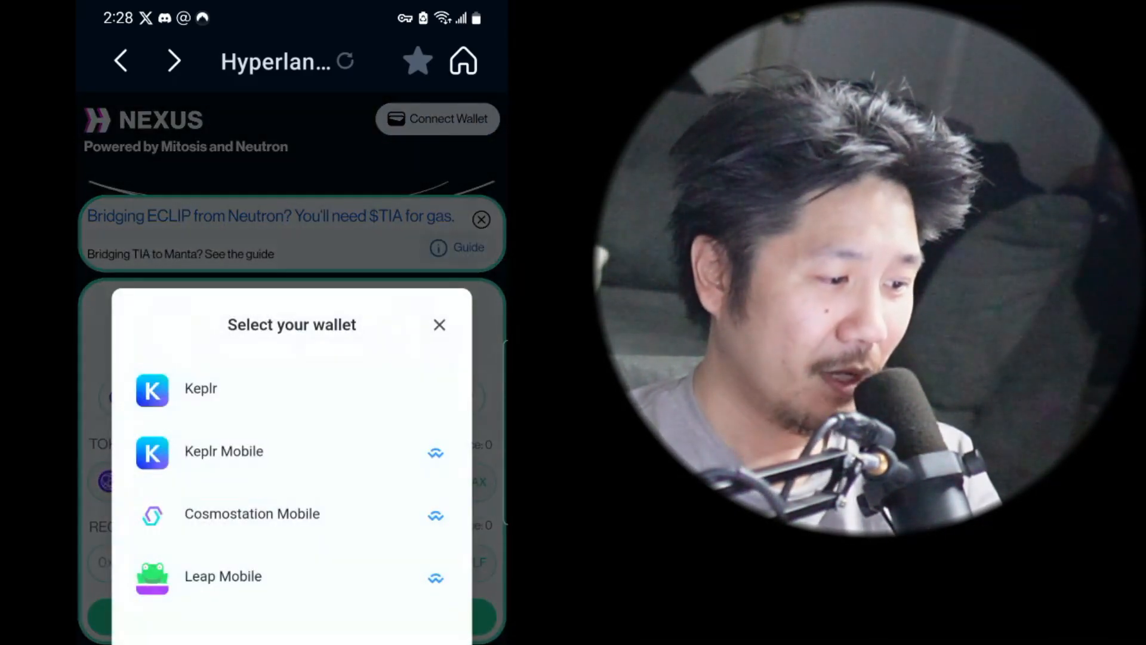
left_click(202, 388)
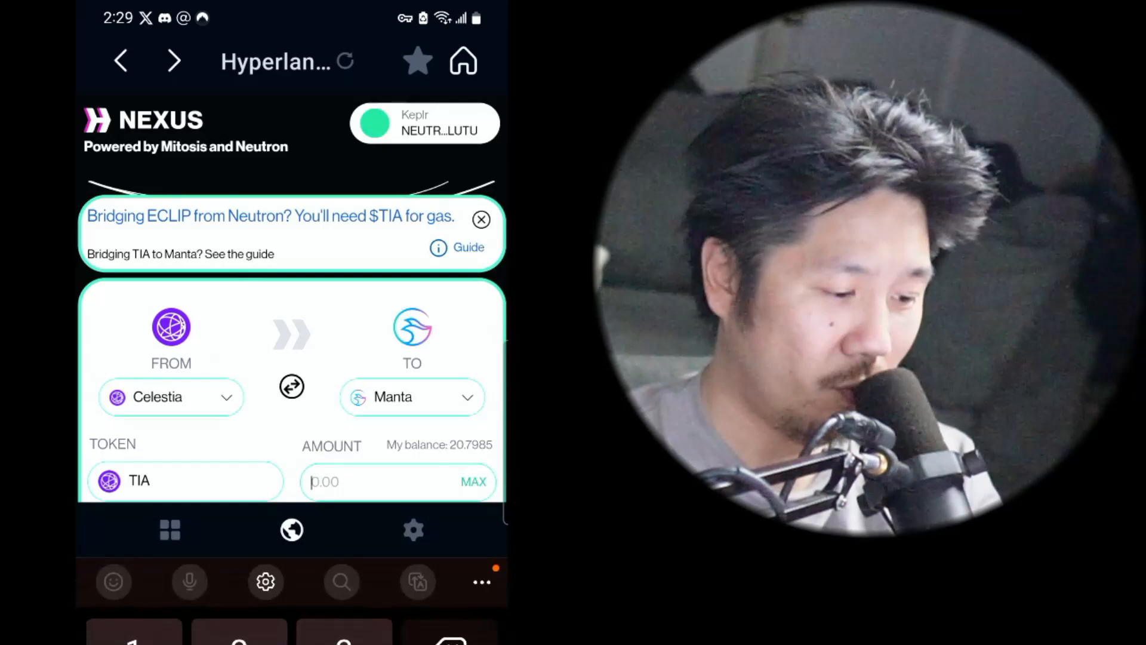
Enter 20 TIA for the Celestia-to-Manta transfer, then view MetaMask's TIA token page.
type("2")
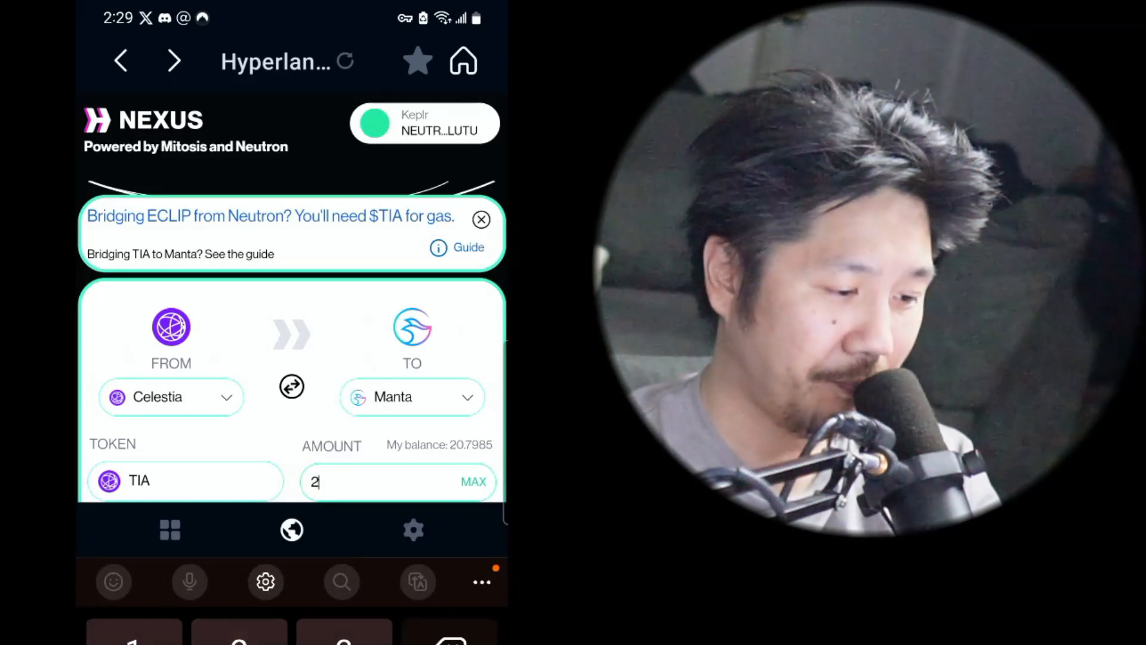
type("0")
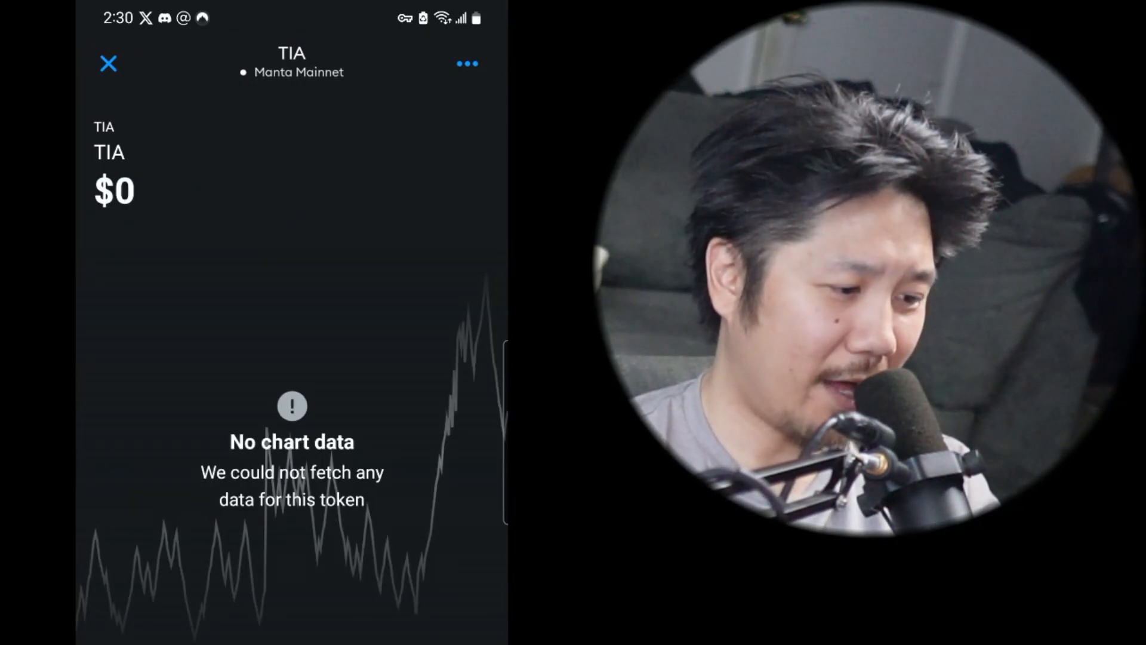
Leave MetaMask's TIA page, open and abandon Import tokens, and return to Nexus.
left_click(107, 63)
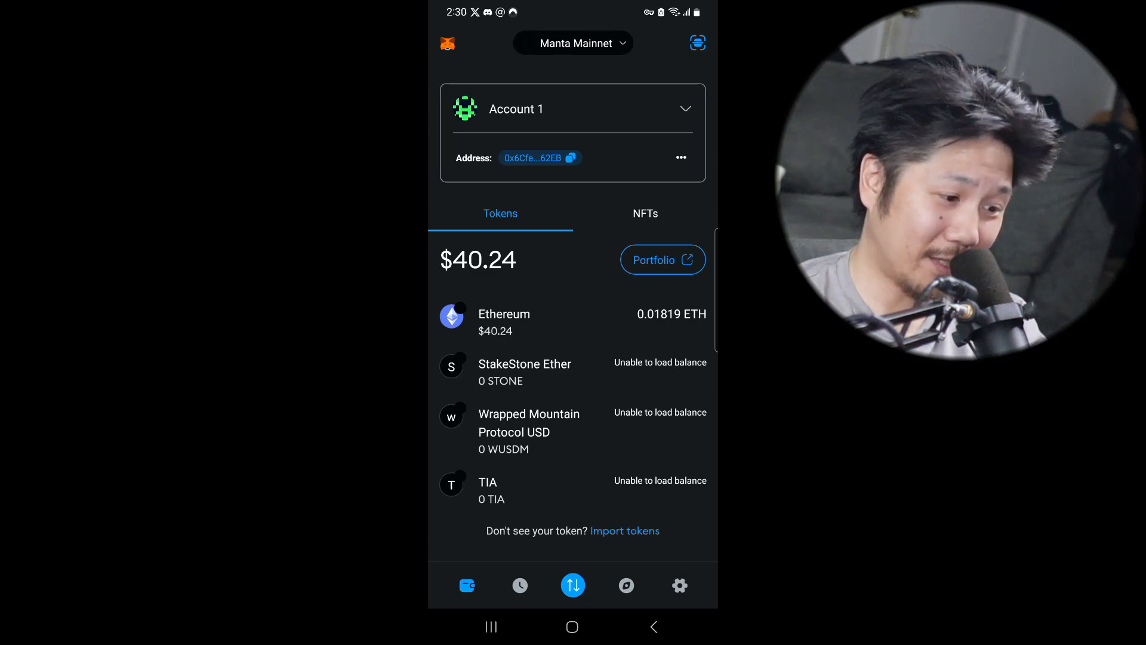
left_click(624, 531)
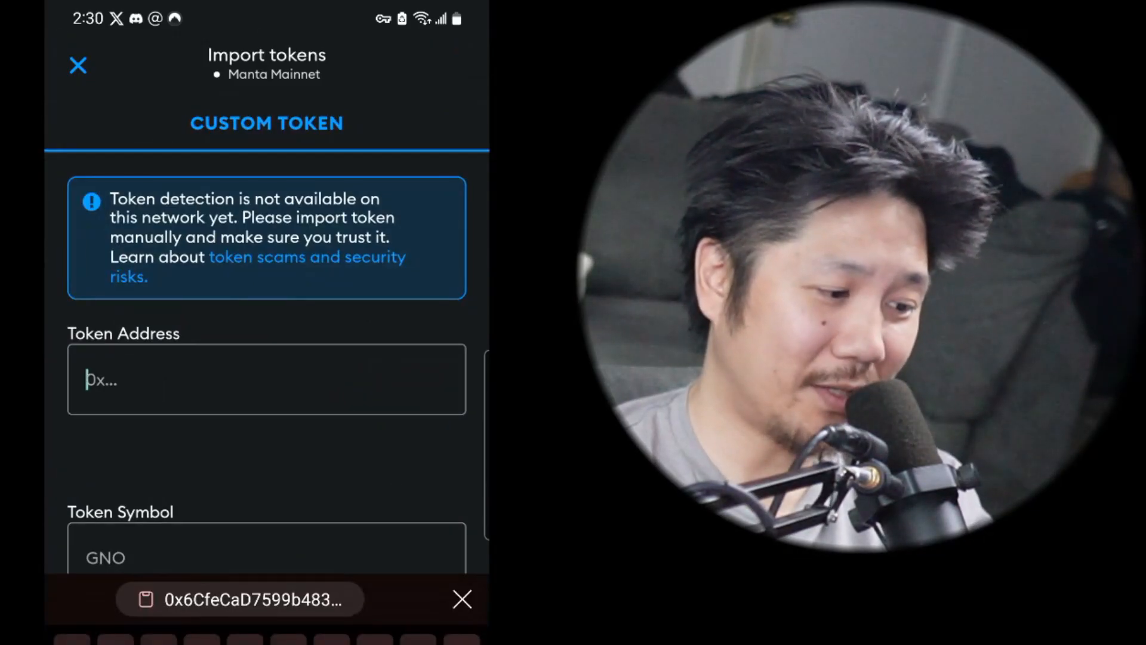
left_click(266, 380)
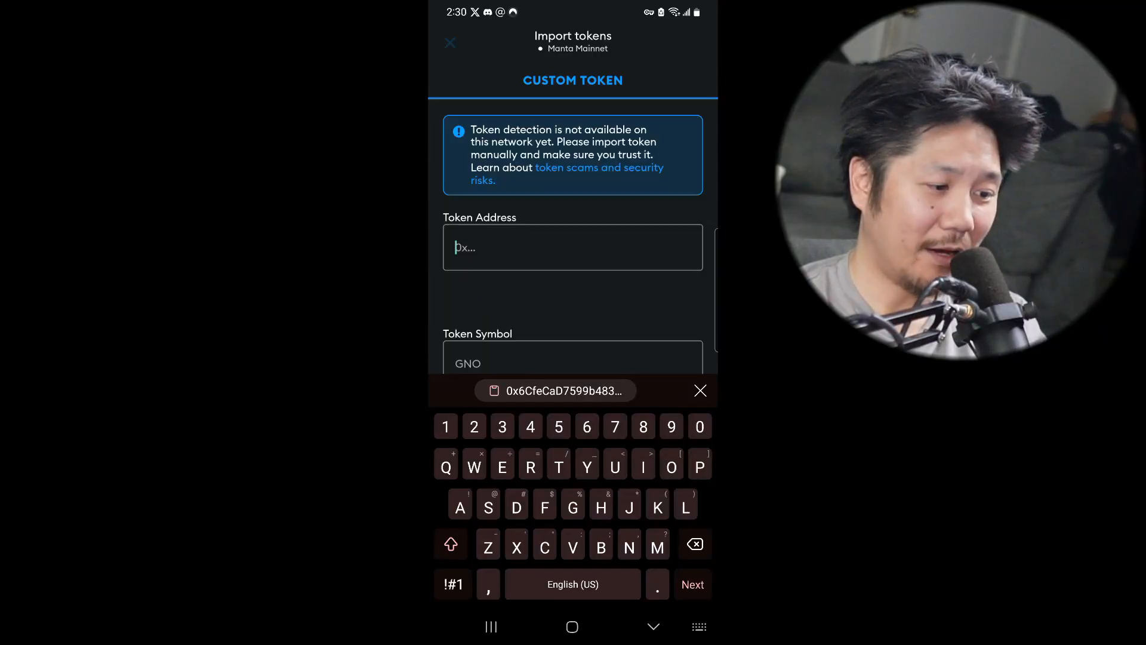
left_click(450, 43)
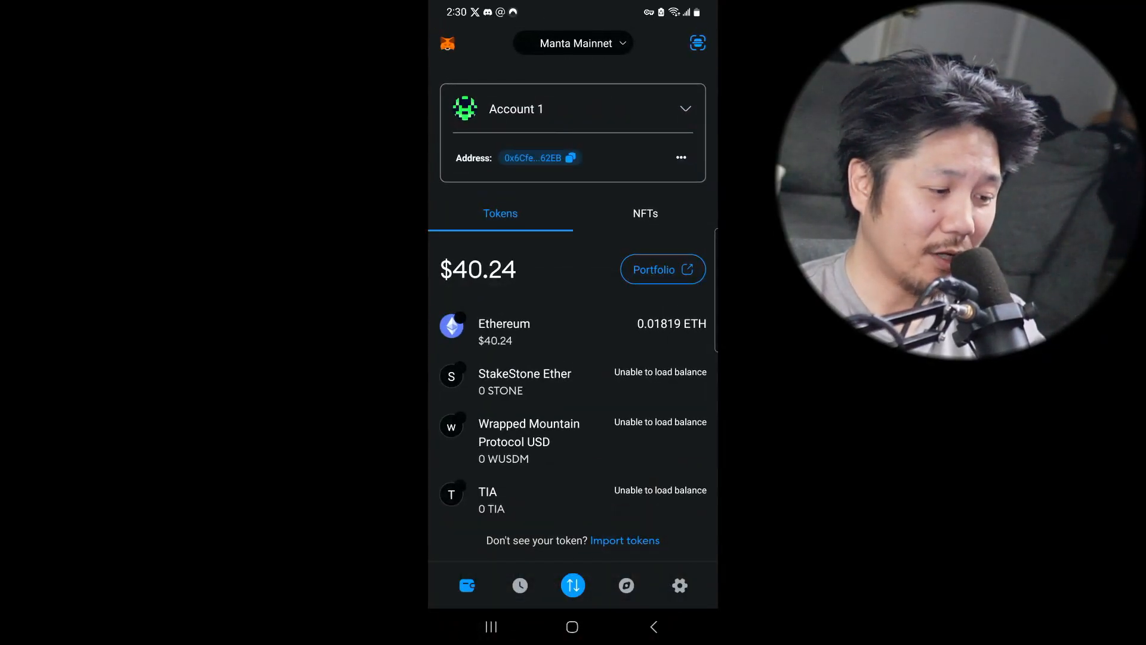
left_click(570, 157)
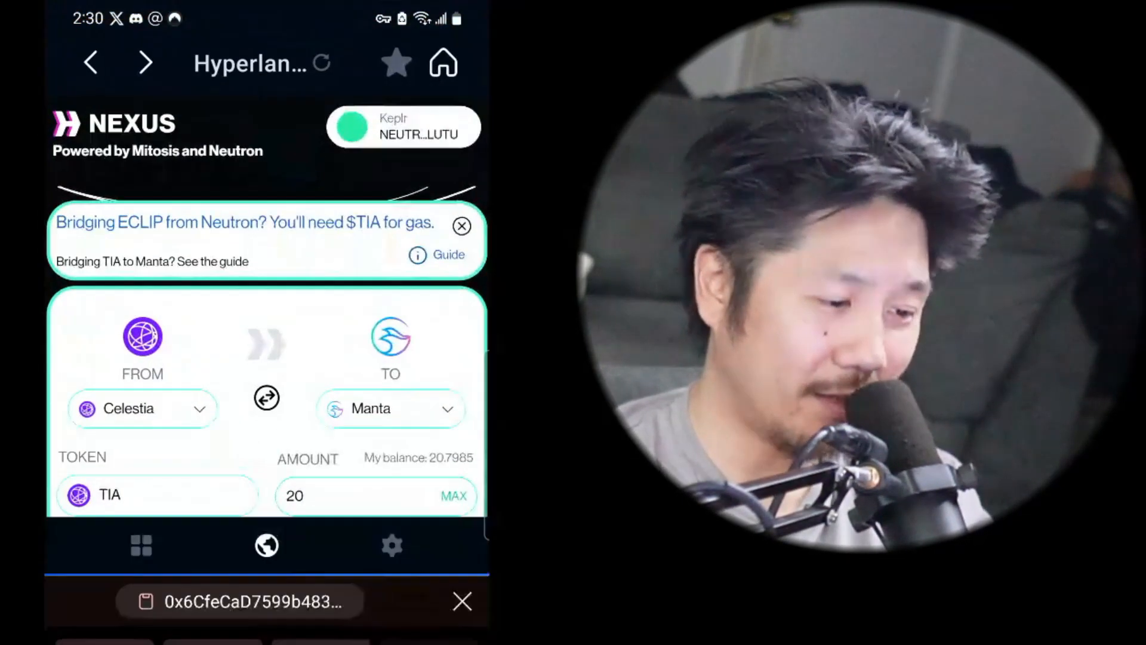
Set the MetaMask address ending B62EB as recipient and send 20 TIA to Manta Pacific.
left_click(462, 225)
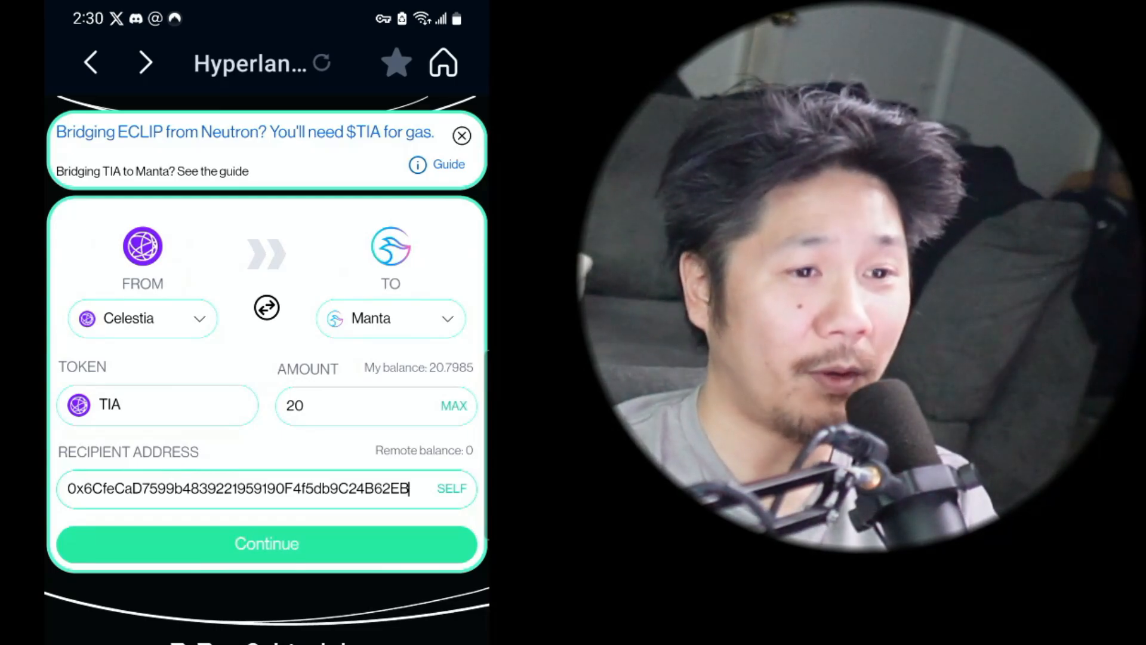
left_click(266, 543)
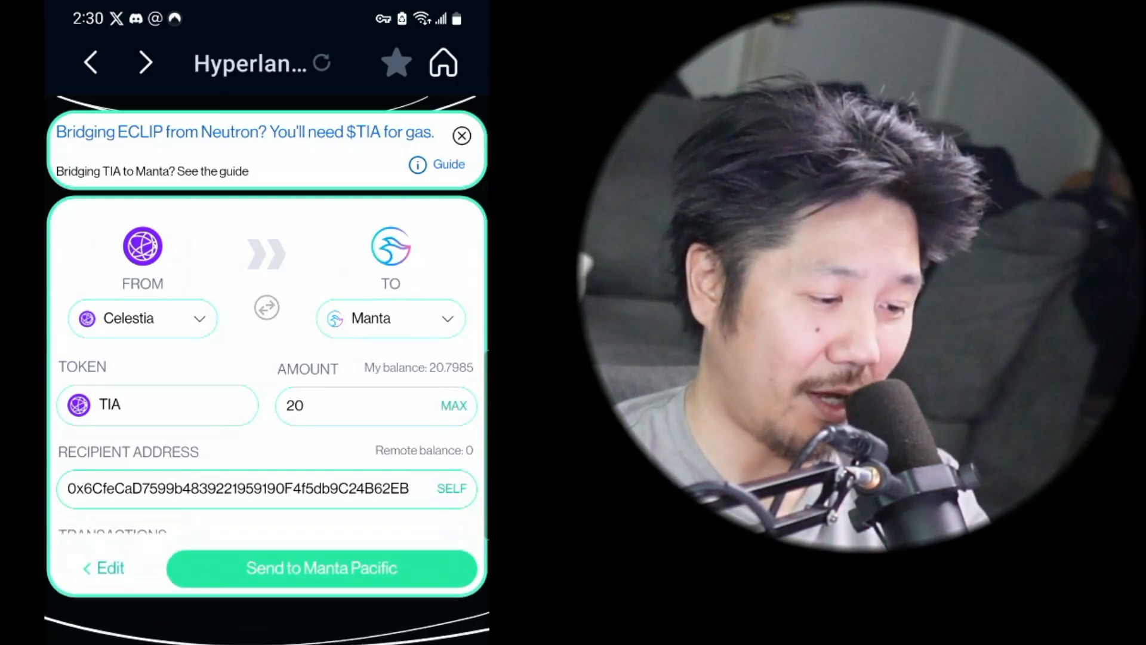
left_click(321, 567)
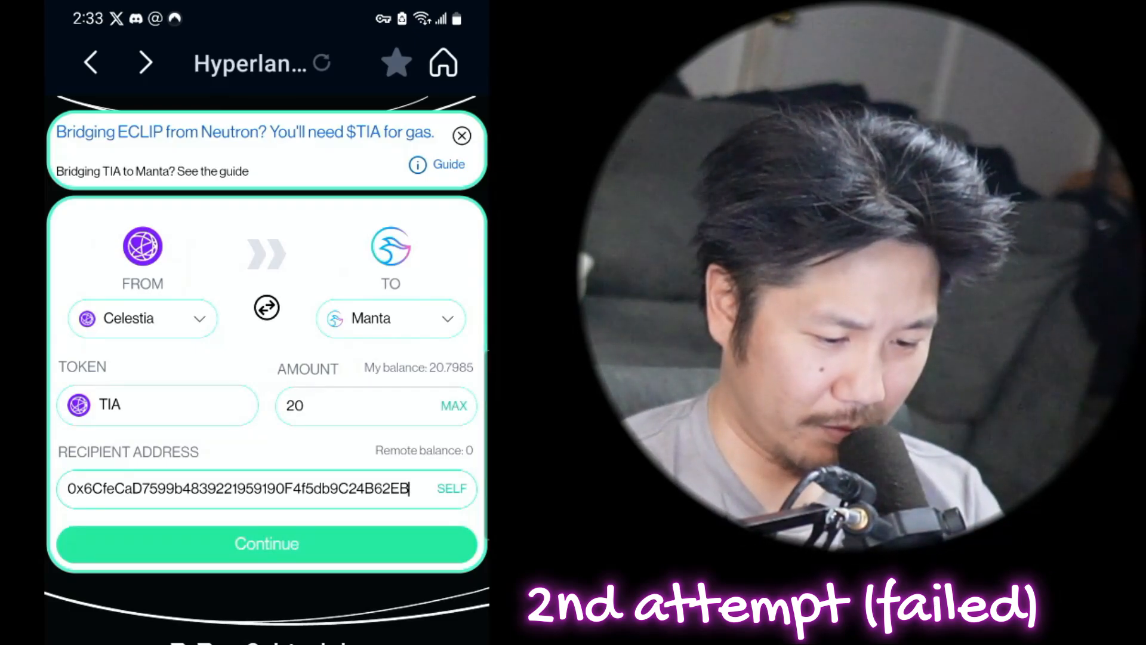
Resend the 20 TIA Celestia-to-Manta transfer and approve it in Keplr.
left_click(267, 543)
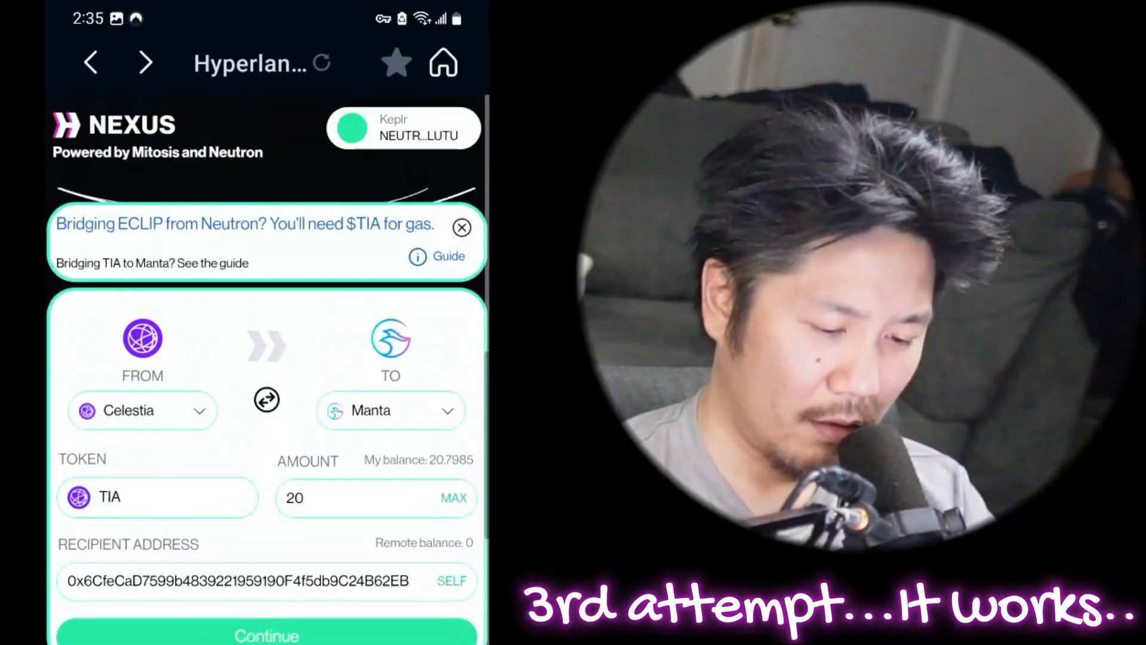
left_click(266, 633)
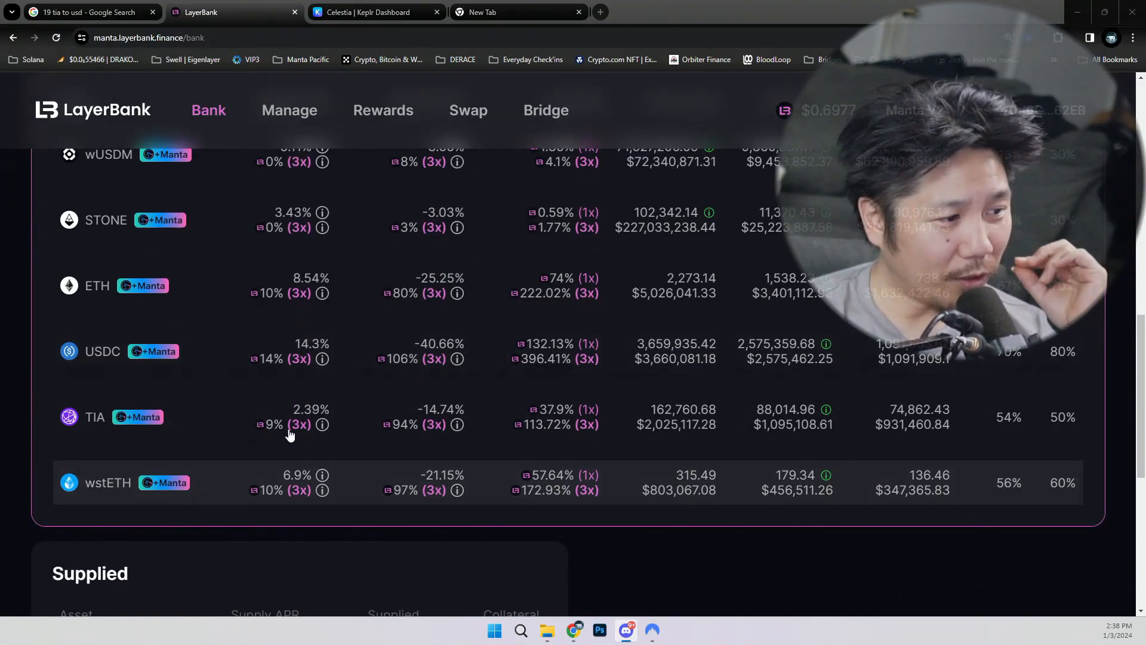
Select the TIA market, fill the maximum 20 TIA supply amount, and approve TIA.
left_click(93, 417)
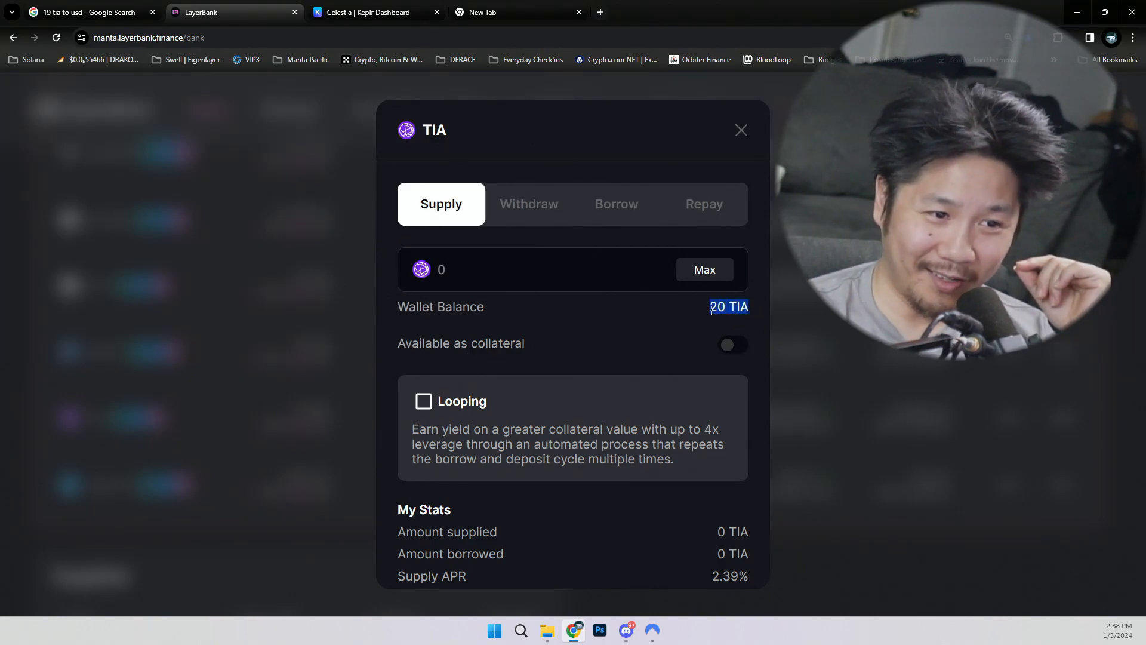
left_click(704, 269)
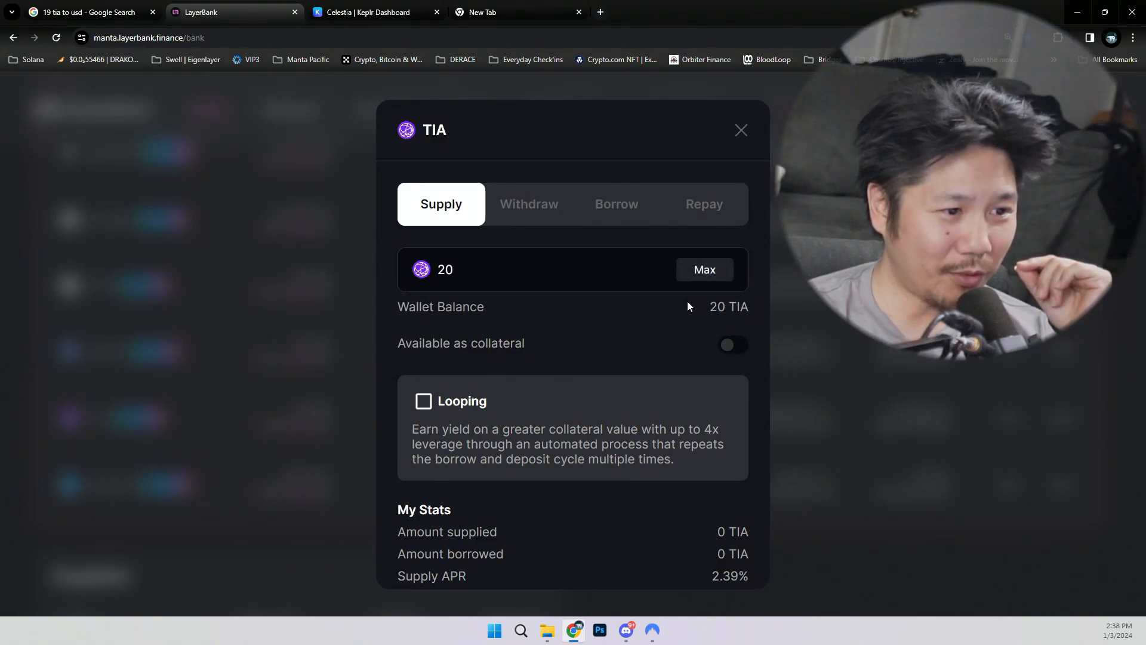
mouse_move(680, 315)
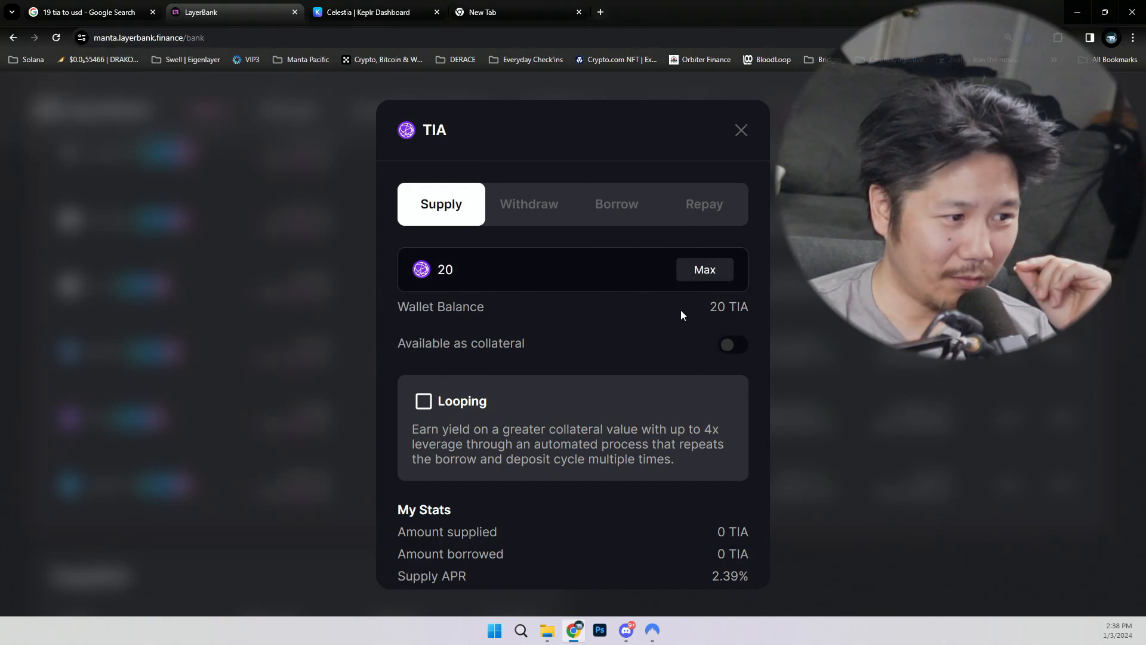
scroll("down", 3)
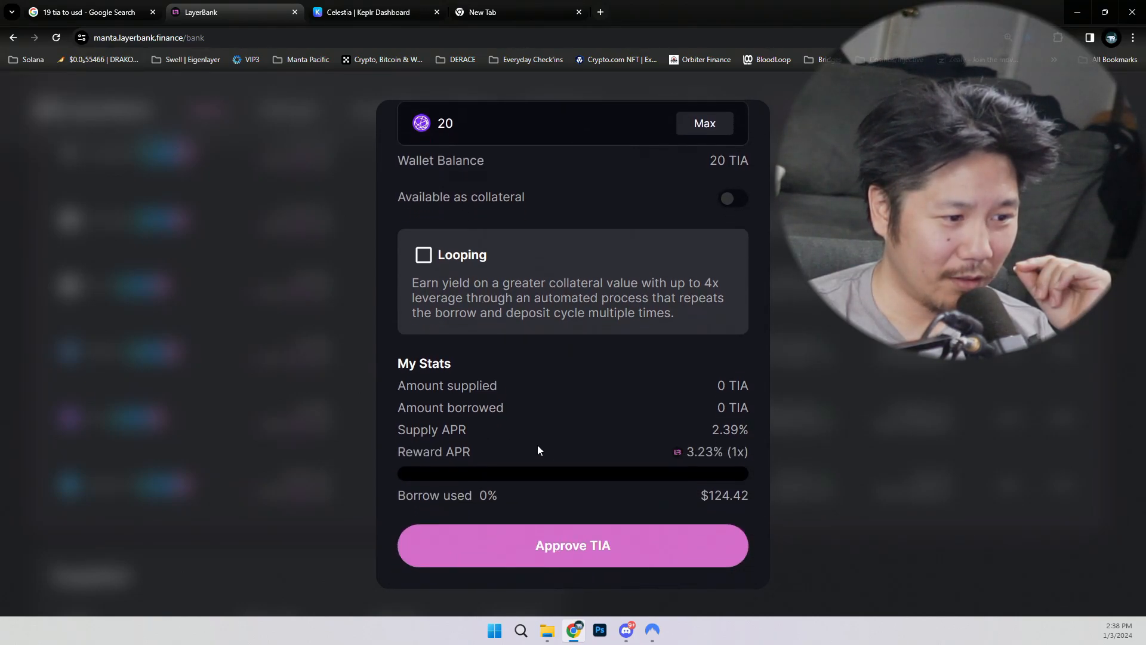
left_click(572, 545)
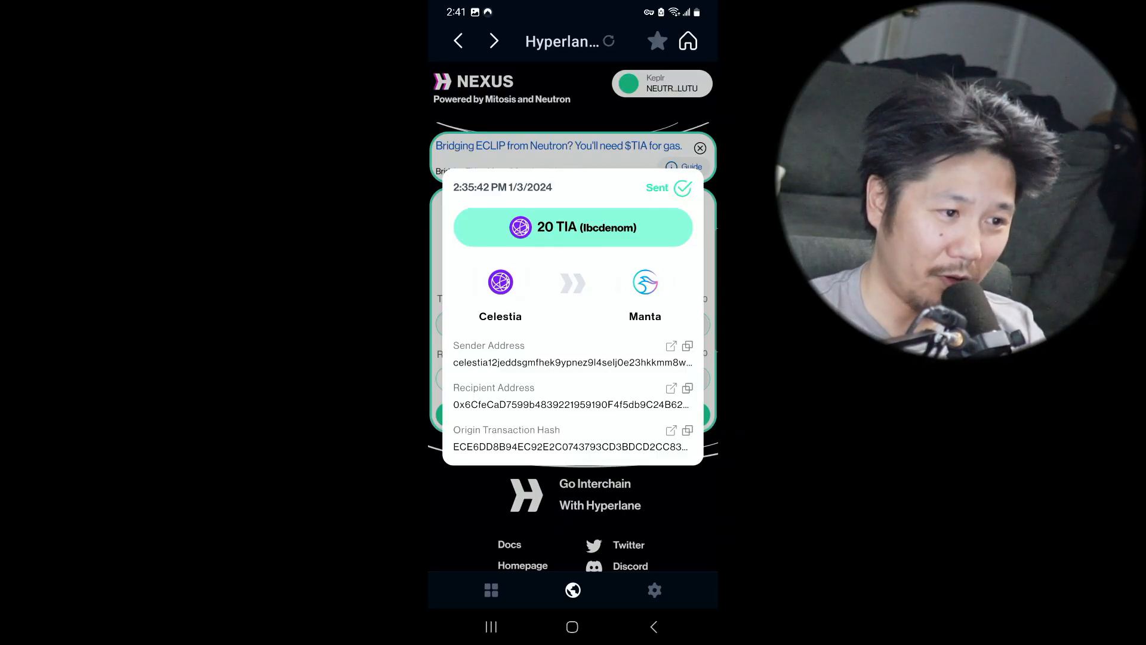
Close the sent 20 TIA transfer details popup.
left_click(699, 148)
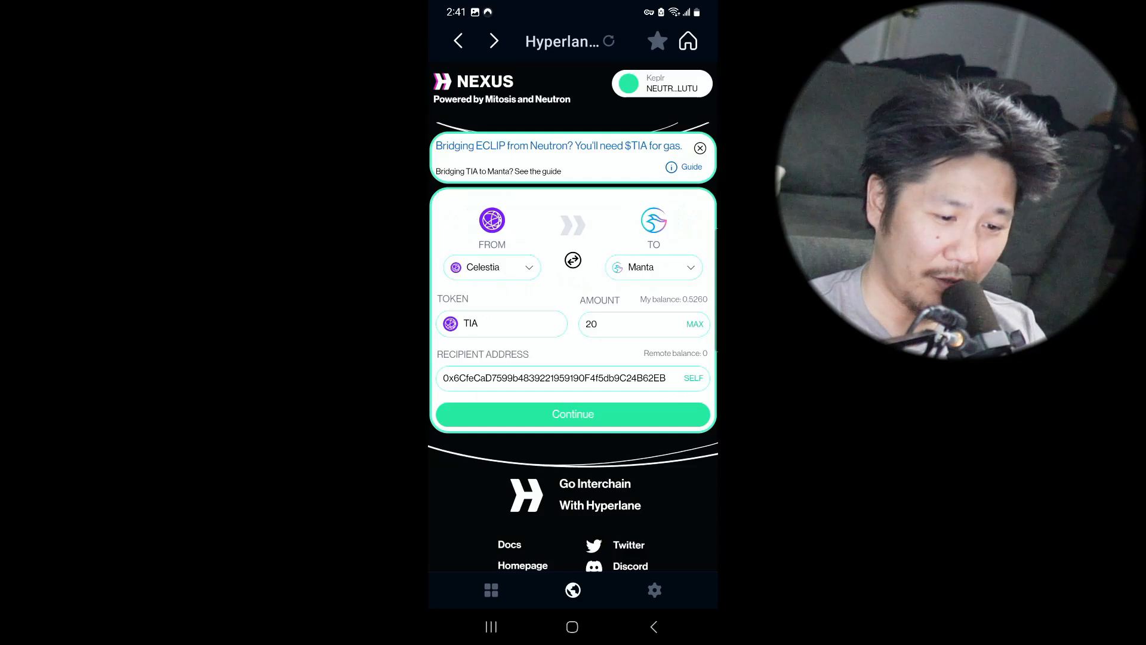